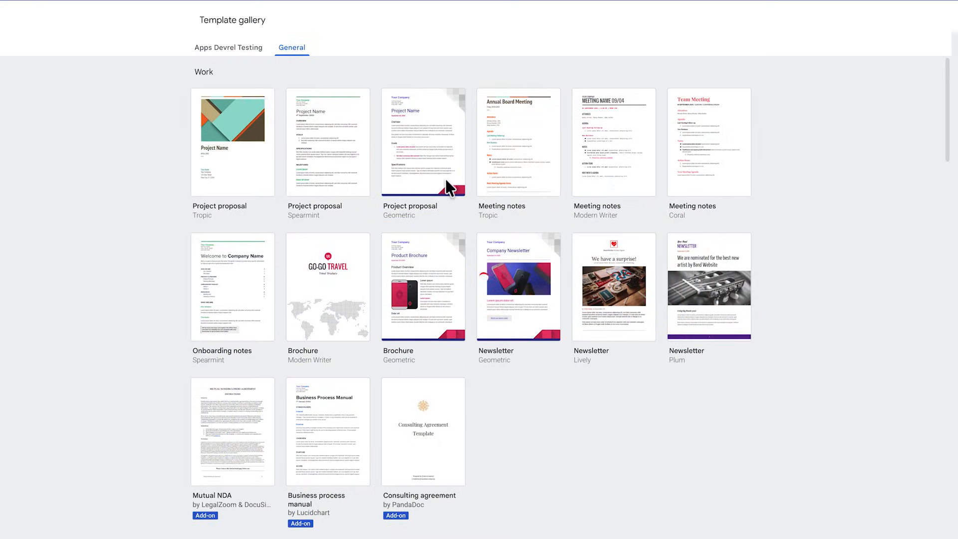
Step: Create a new Google Doc from the Project proposal (Geometric) template
click(423, 142)
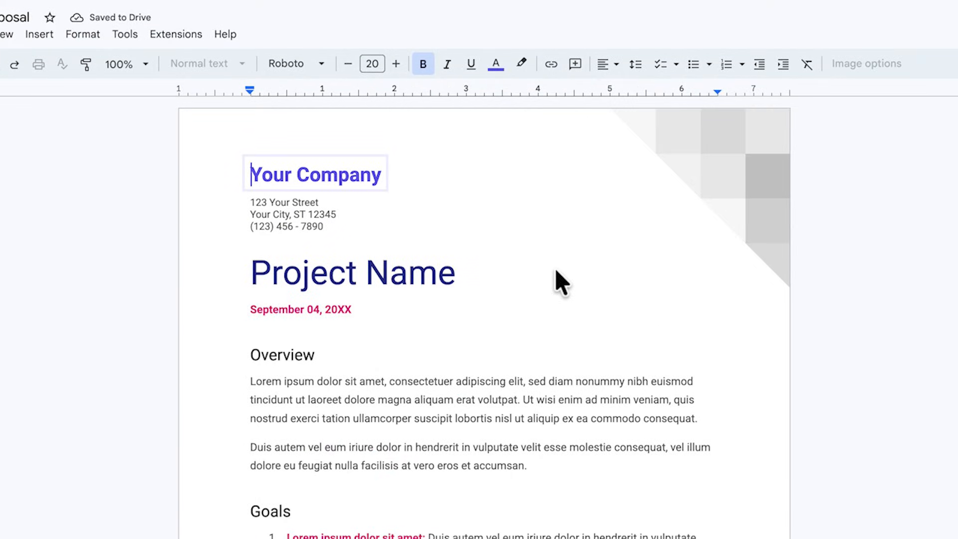
click(316, 173)
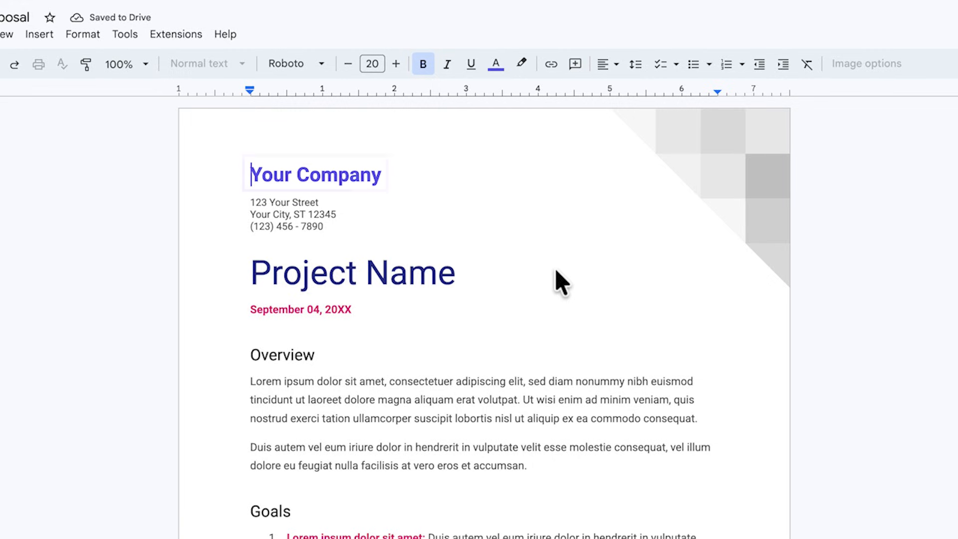
click(293, 214)
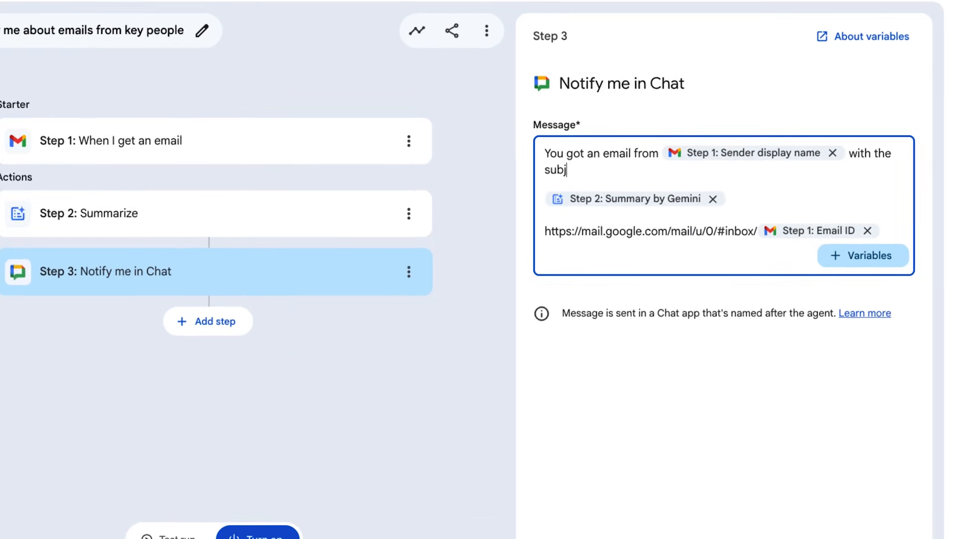
Step: Complete 'subject' in the Chat message and insert a Step 1 email detail variable
text(ect)
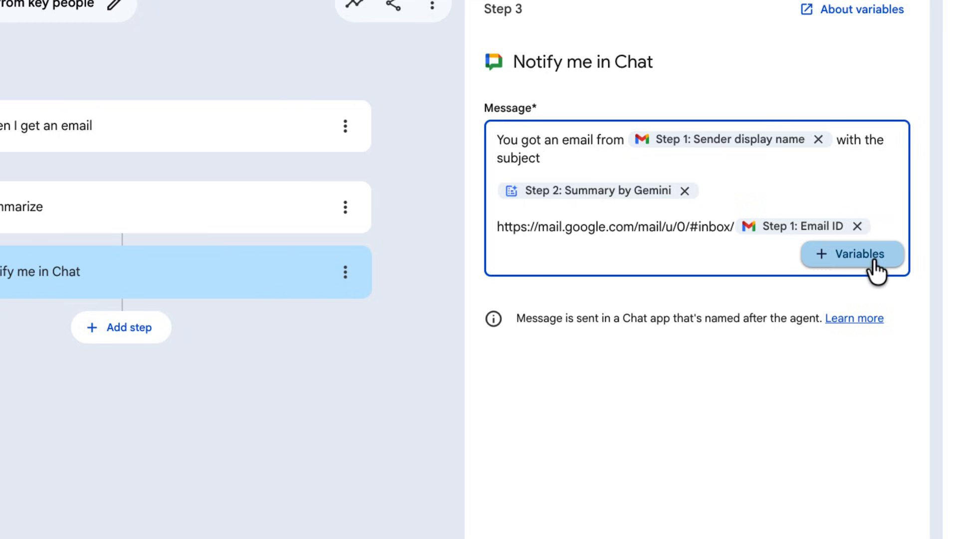
click(852, 254)
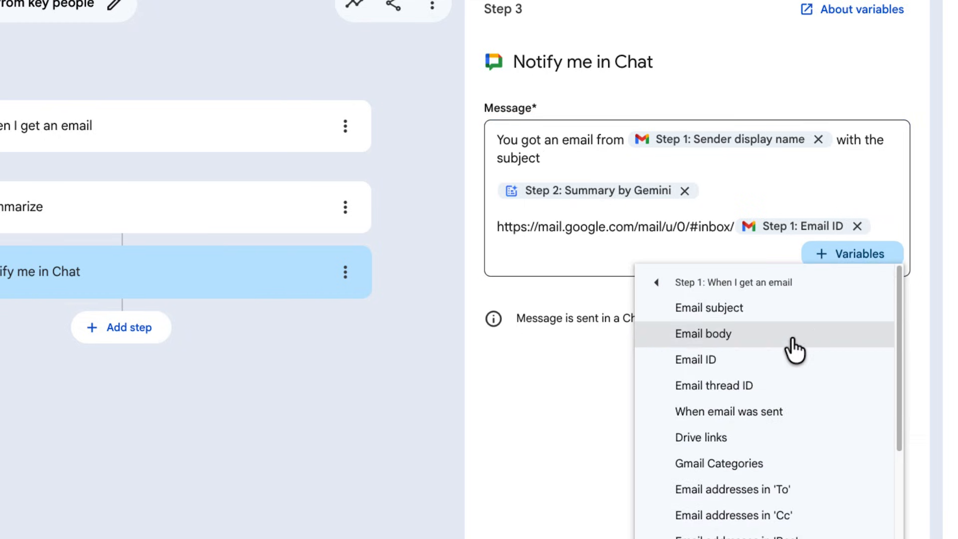
click(710, 308)
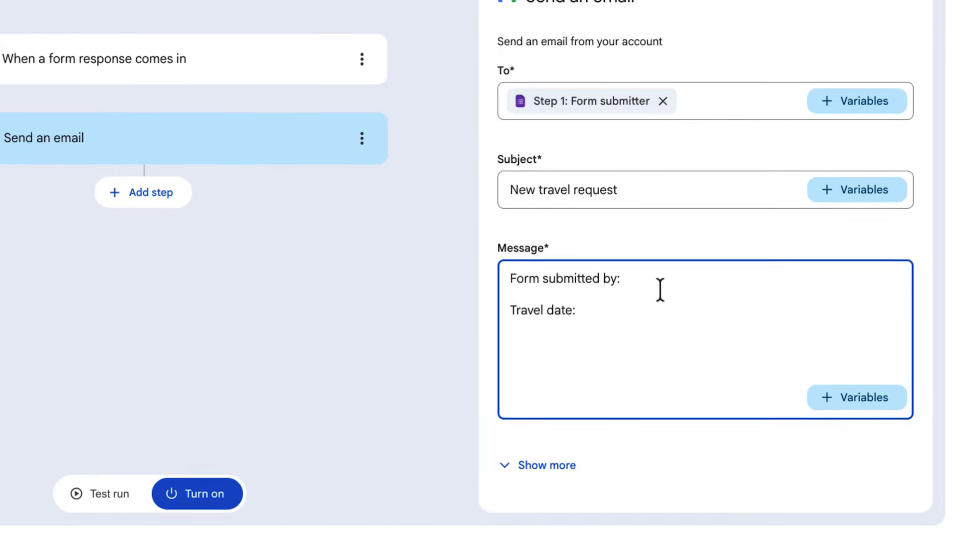
Step: Insert the Step 1 Form submitter variable after 'Form submitted by:' in the email
scroll(up, 3)
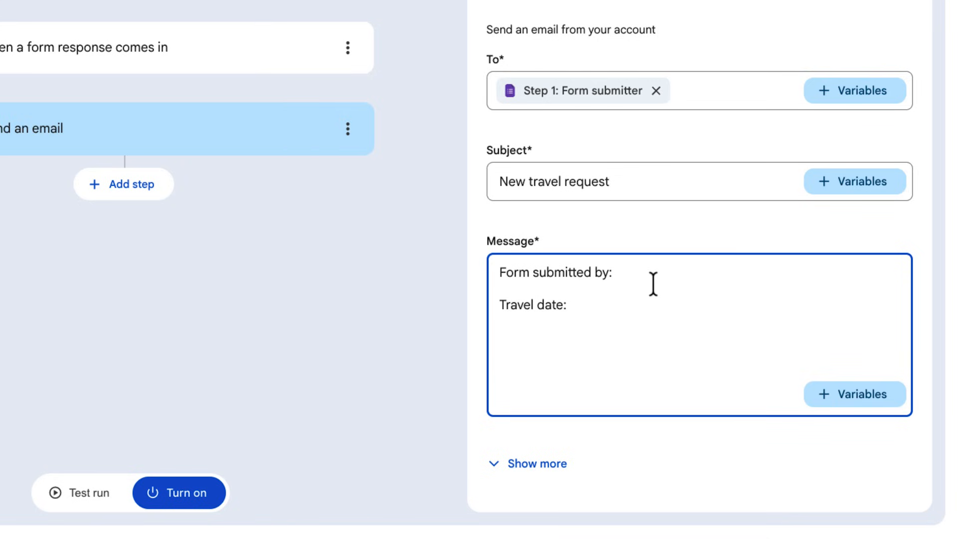
click(855, 394)
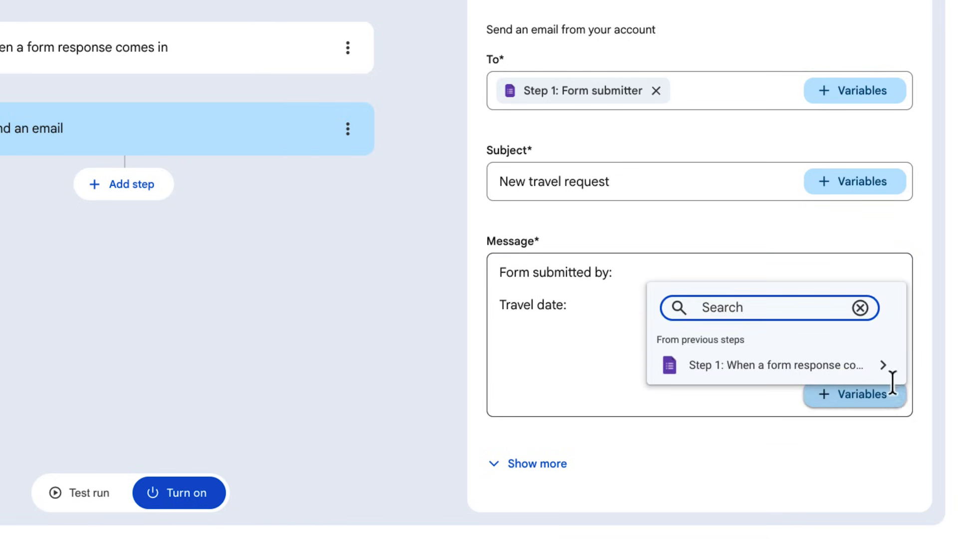
click(771, 365)
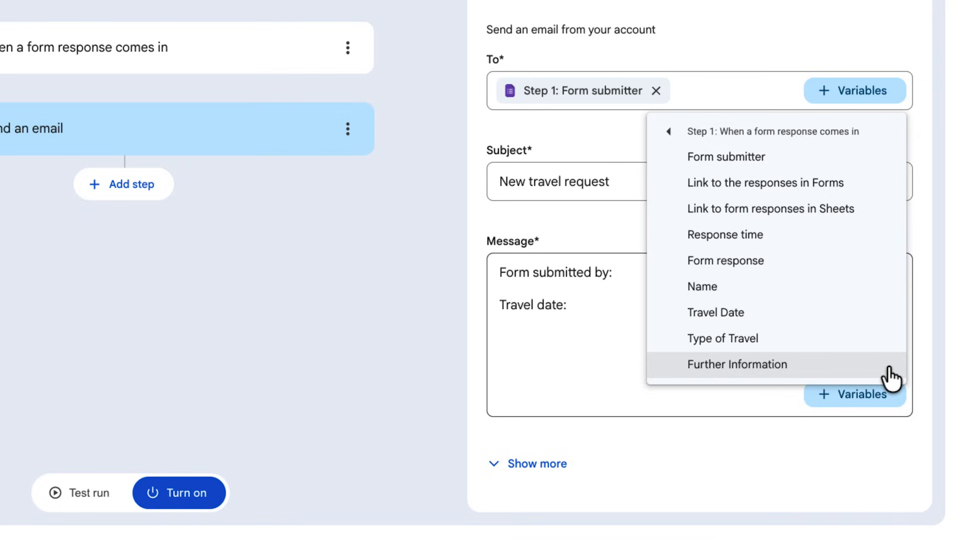
click(727, 156)
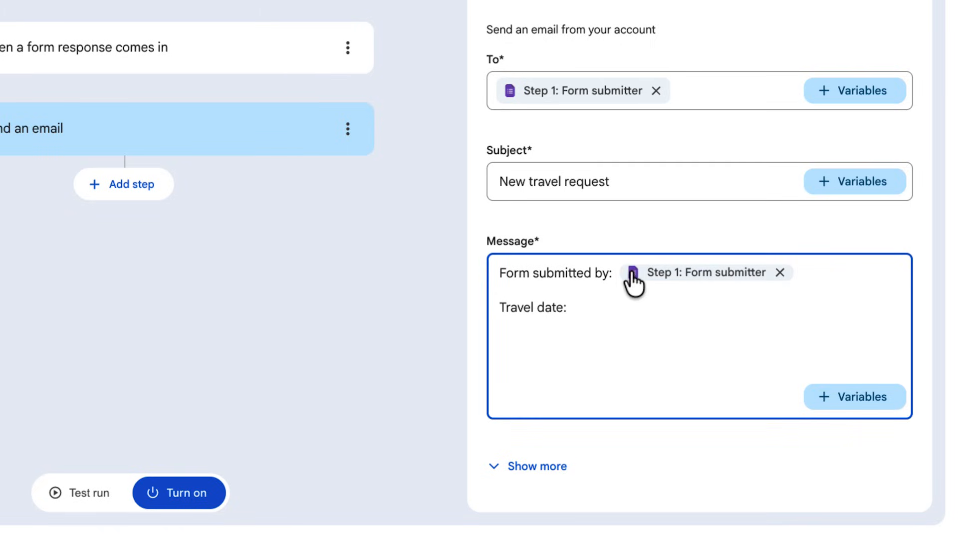
Step: Insert the Step 1 Travel Date variable after 'Travel date:' using @
click(571, 308)
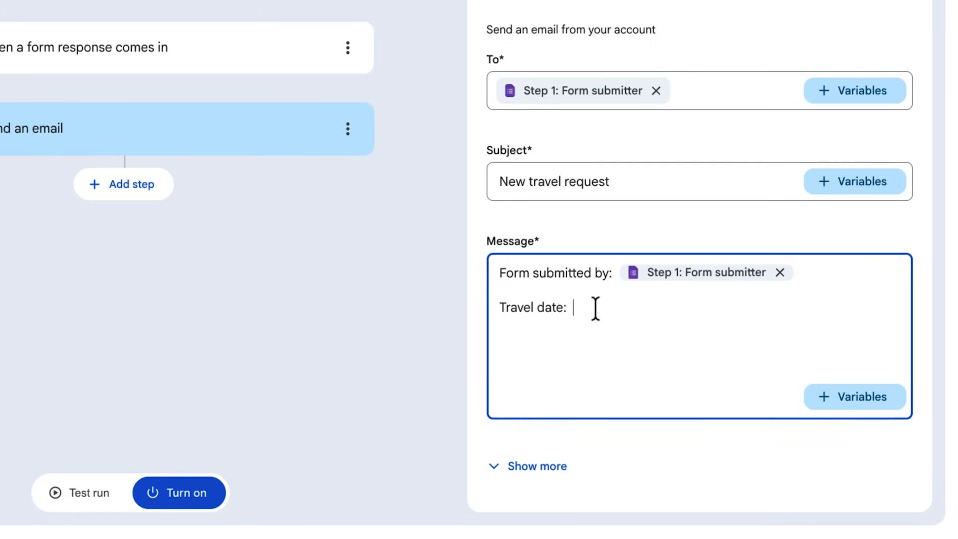
text(@)
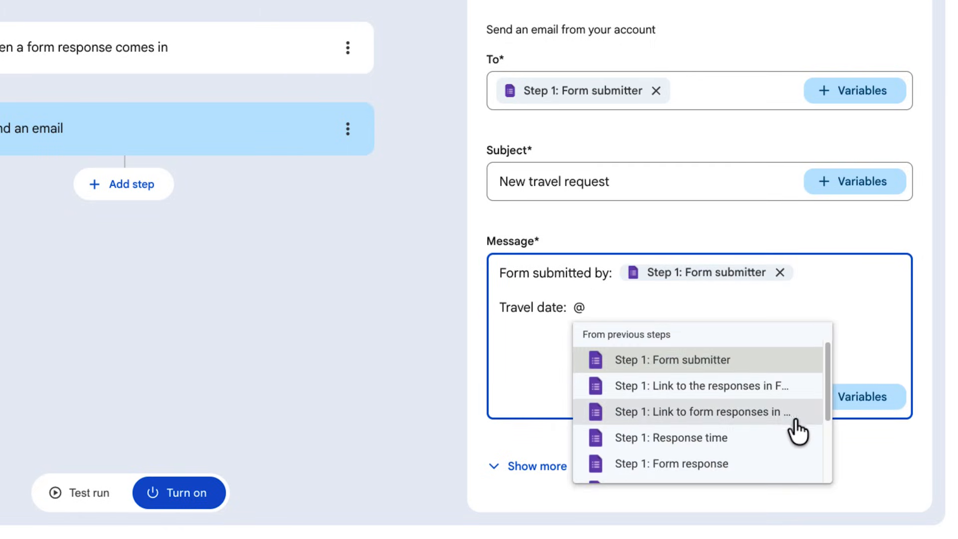
scroll(down, 3)
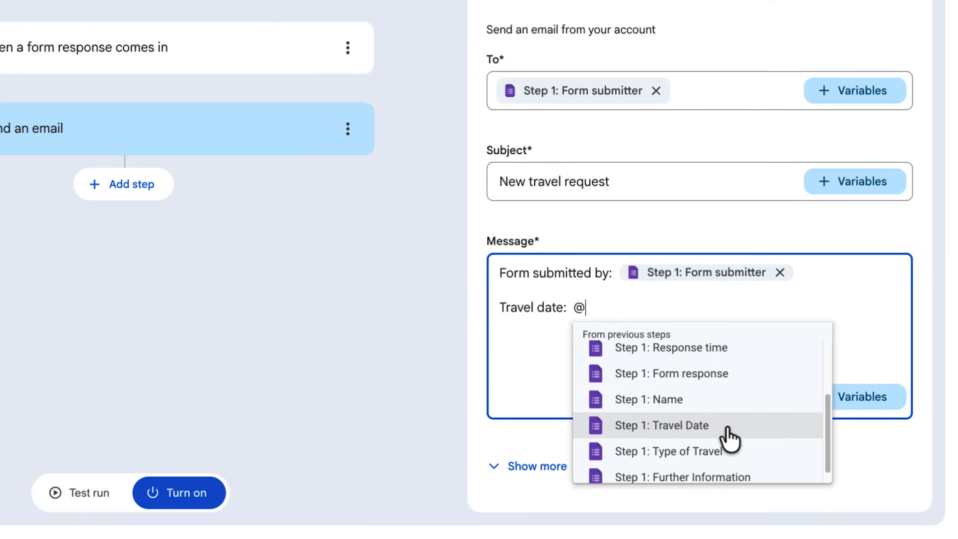
click(662, 425)
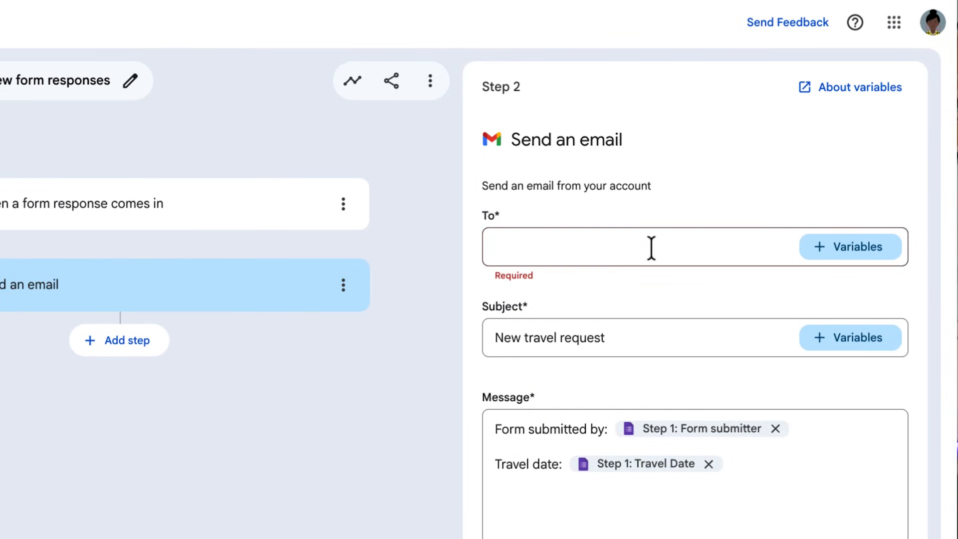
Step: Set the email's To field to the Step 1 Form submitter variable
click(850, 246)
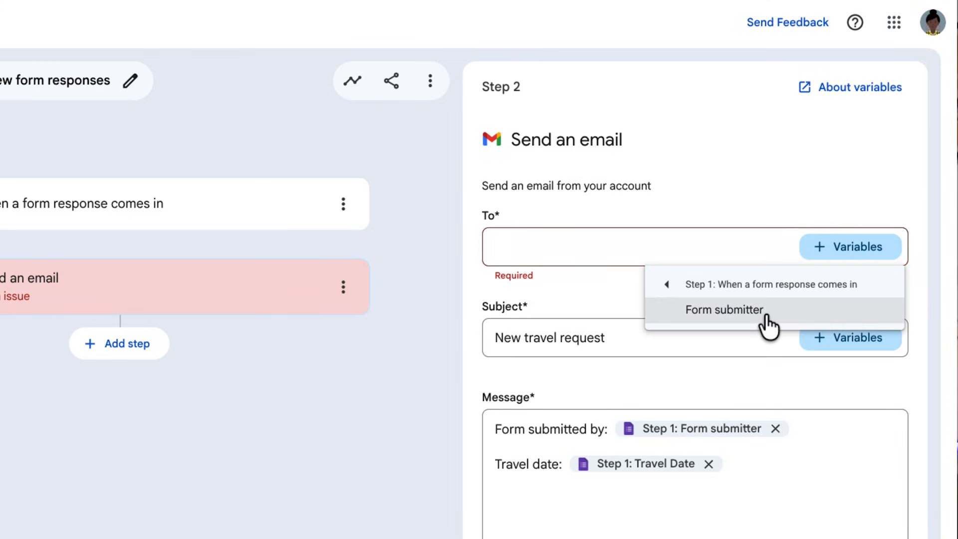
click(725, 310)
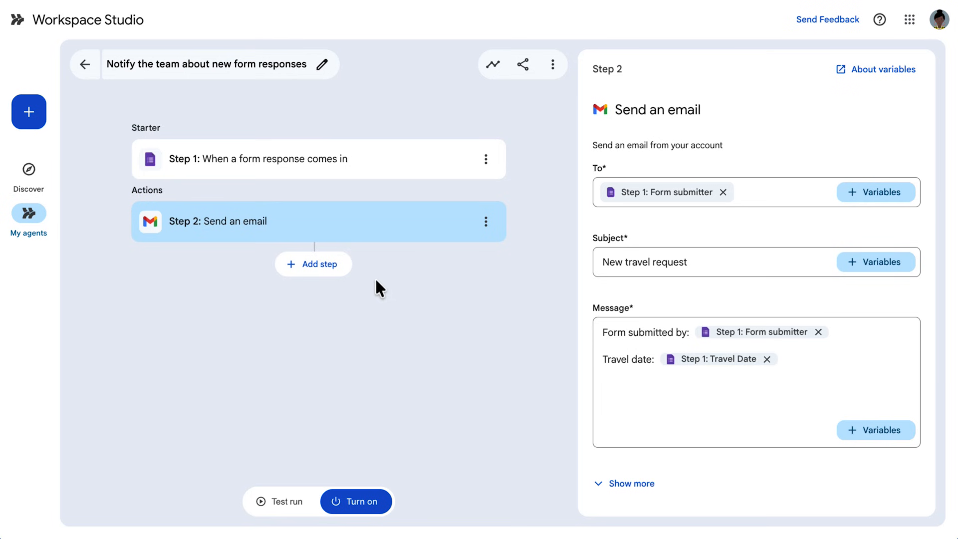
Step: Add an Extract step whose Content is the Step 1 Form response variable
click(313, 265)
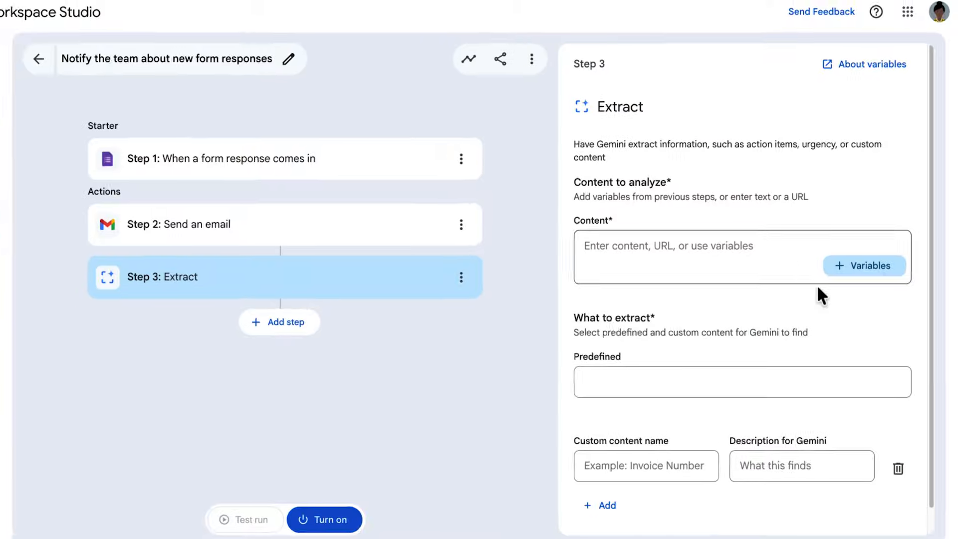
click(864, 266)
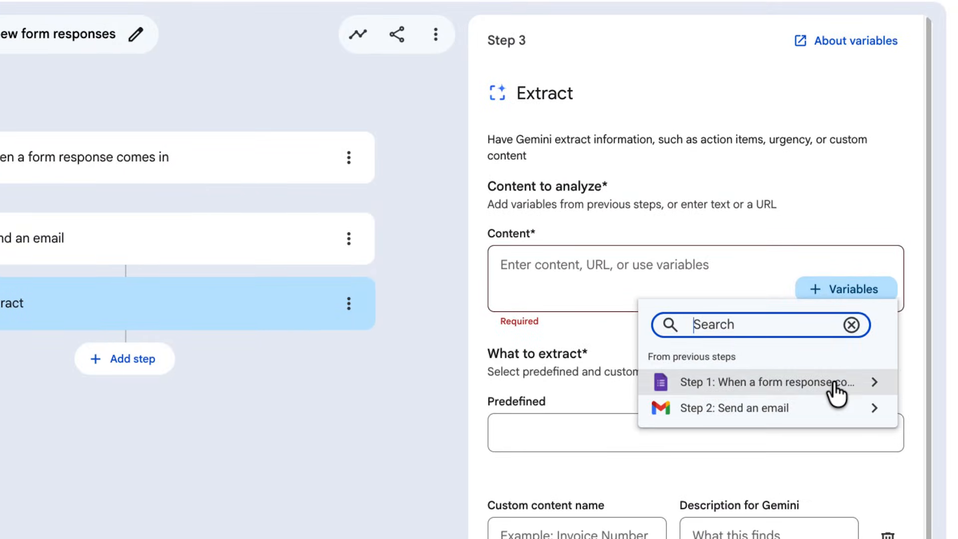
click(767, 383)
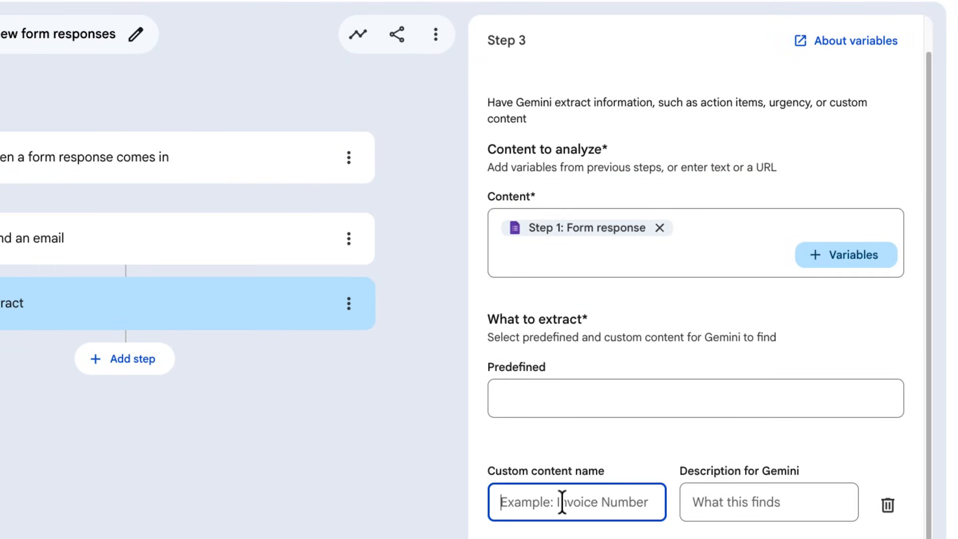
scroll(down, 3)
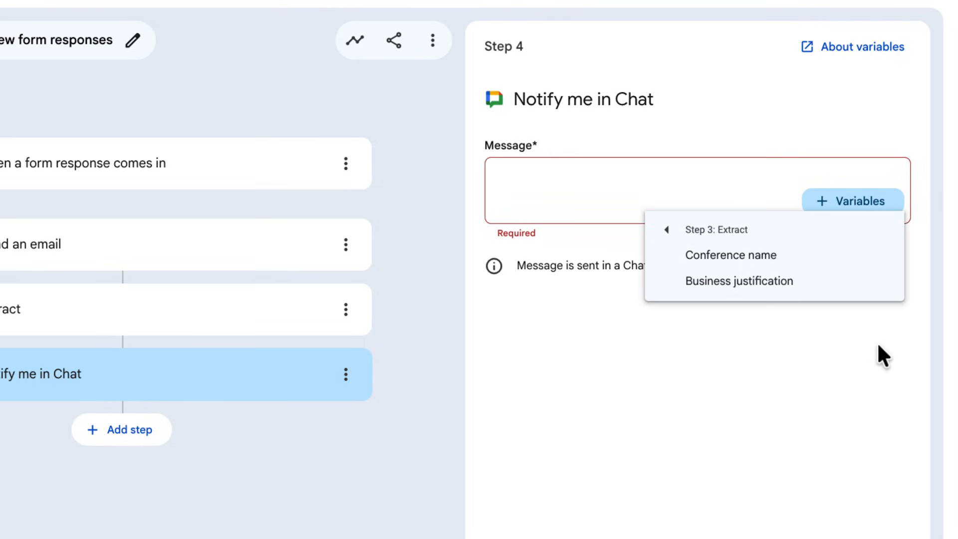
mouse_move(858, 281)
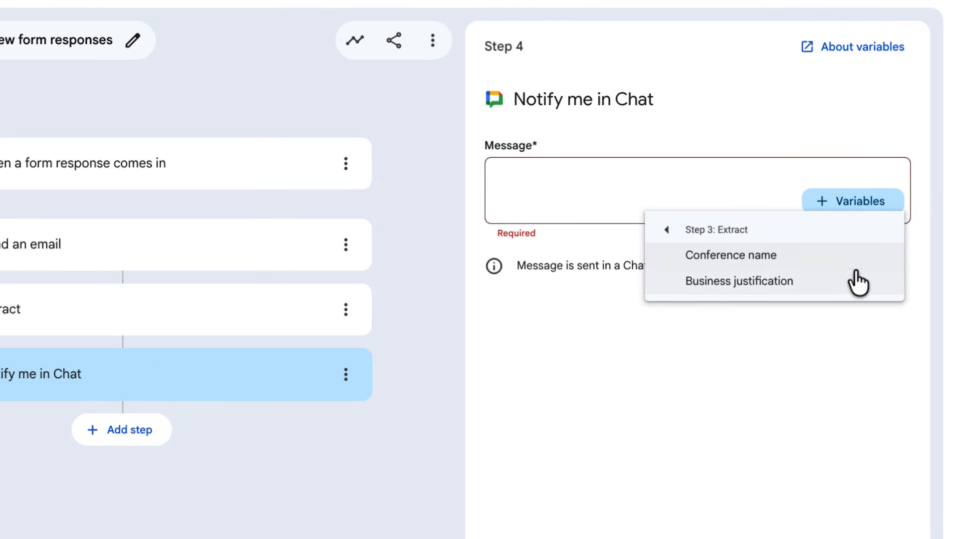
Step: Insert the extracted Business justification variable into the Chat notification message
click(739, 281)
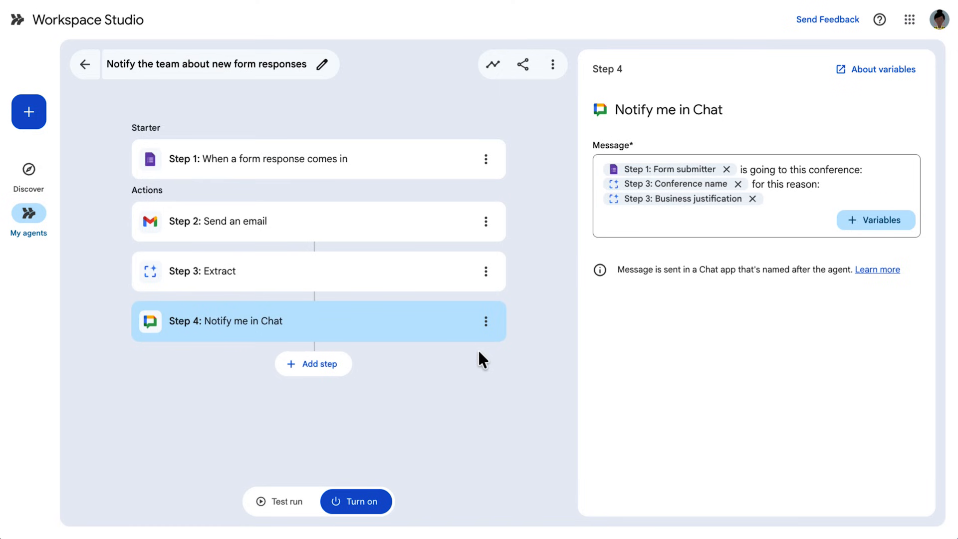
click(485, 321)
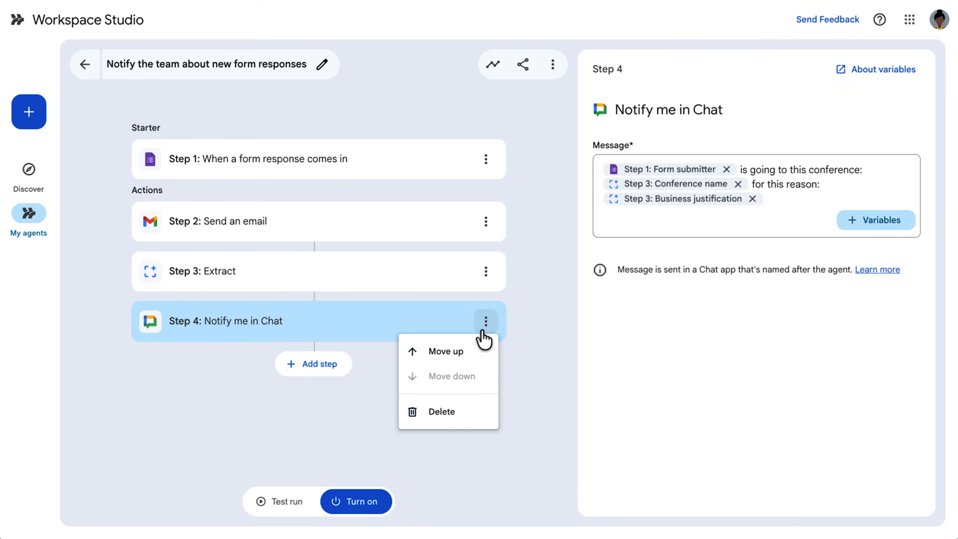
click(445, 351)
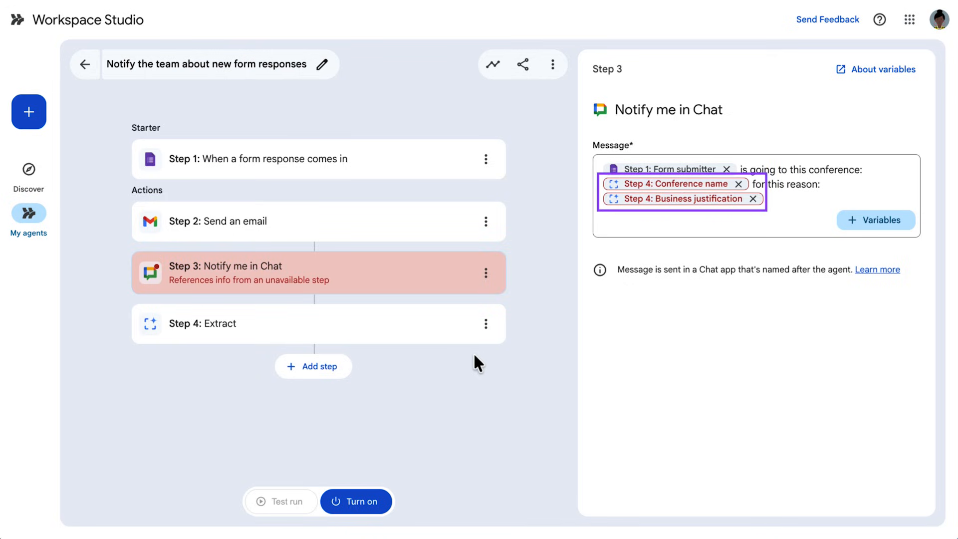
click(486, 272)
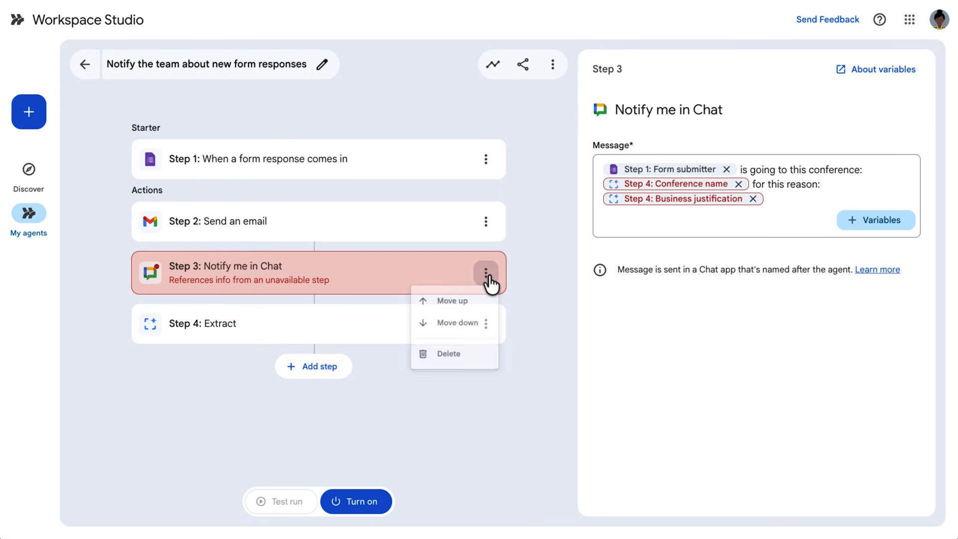
click(451, 323)
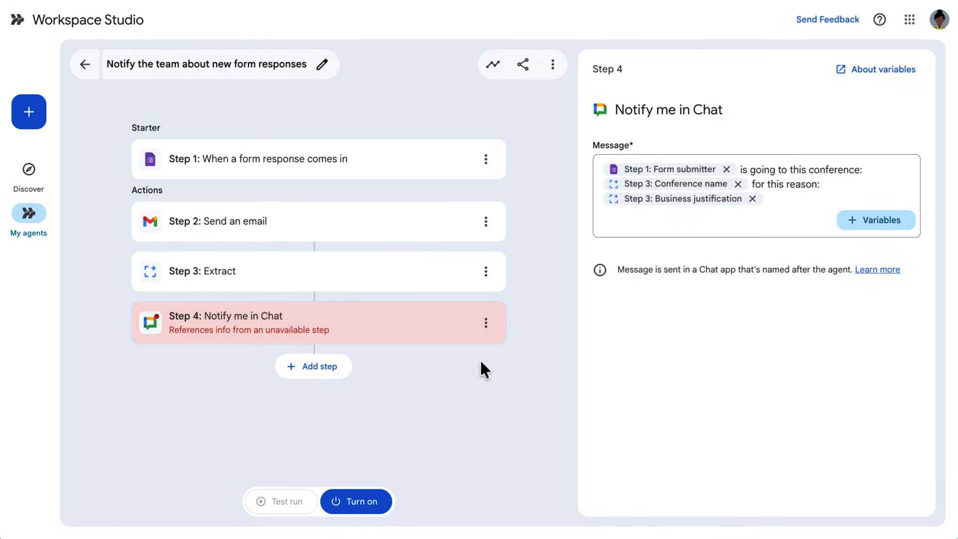